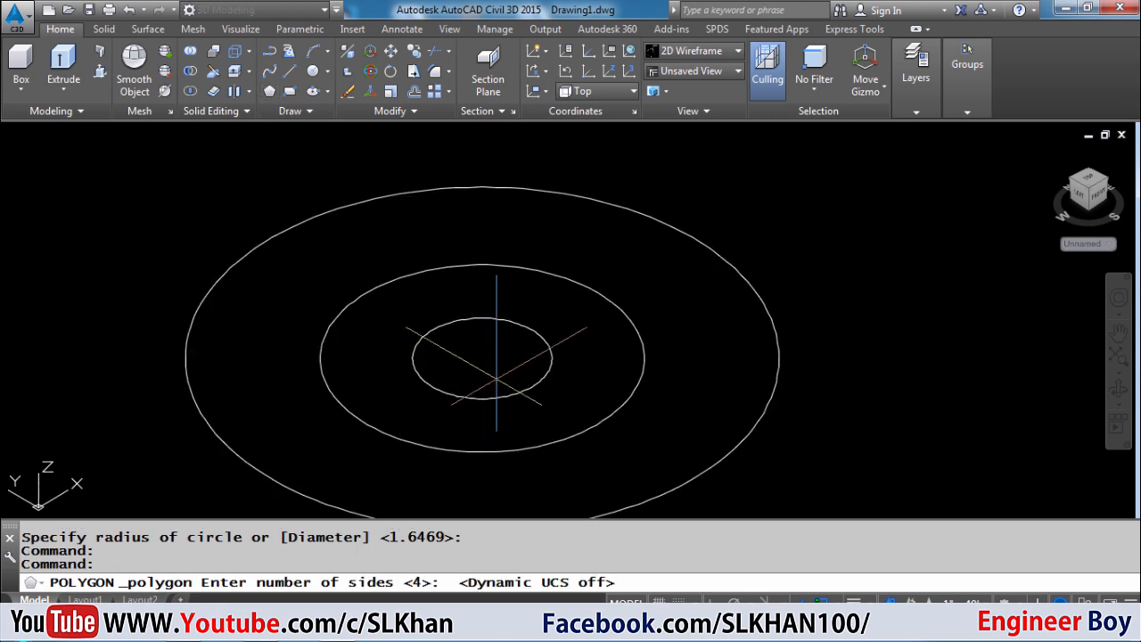
- Finish the POLYGON command with 6 sides before clearing the circles
{"action": "type", "text": "6"}
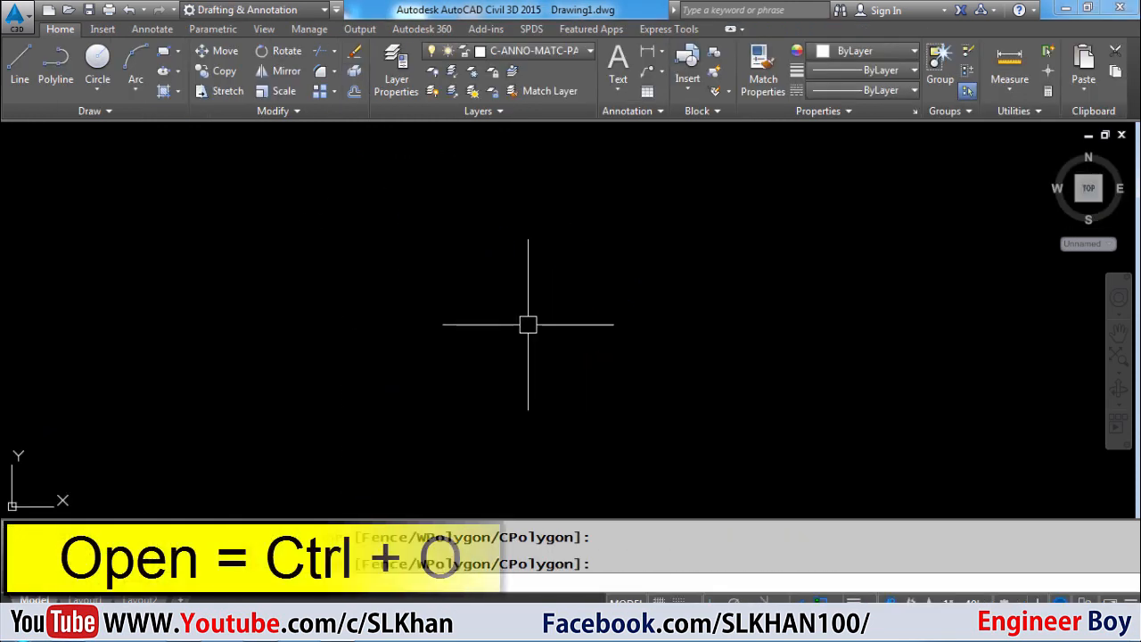
- Open saif building.dwg from the Desktop folder
{"action": "key", "text": "ctrl+o"}
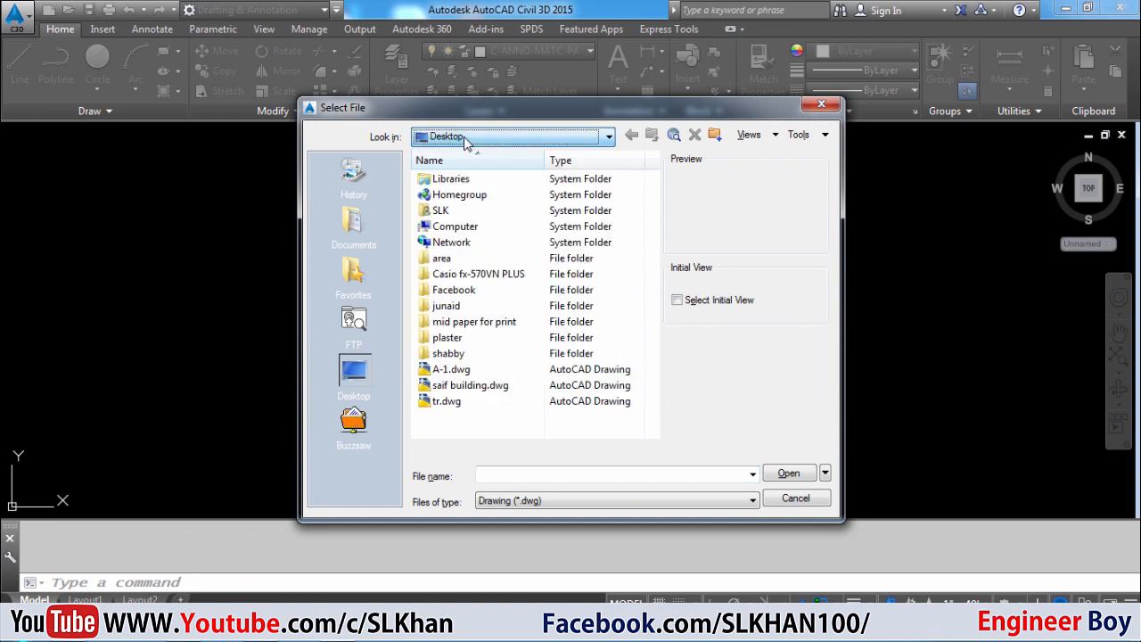
{"action": "mouse_move", "coordinate": [371, 378]}
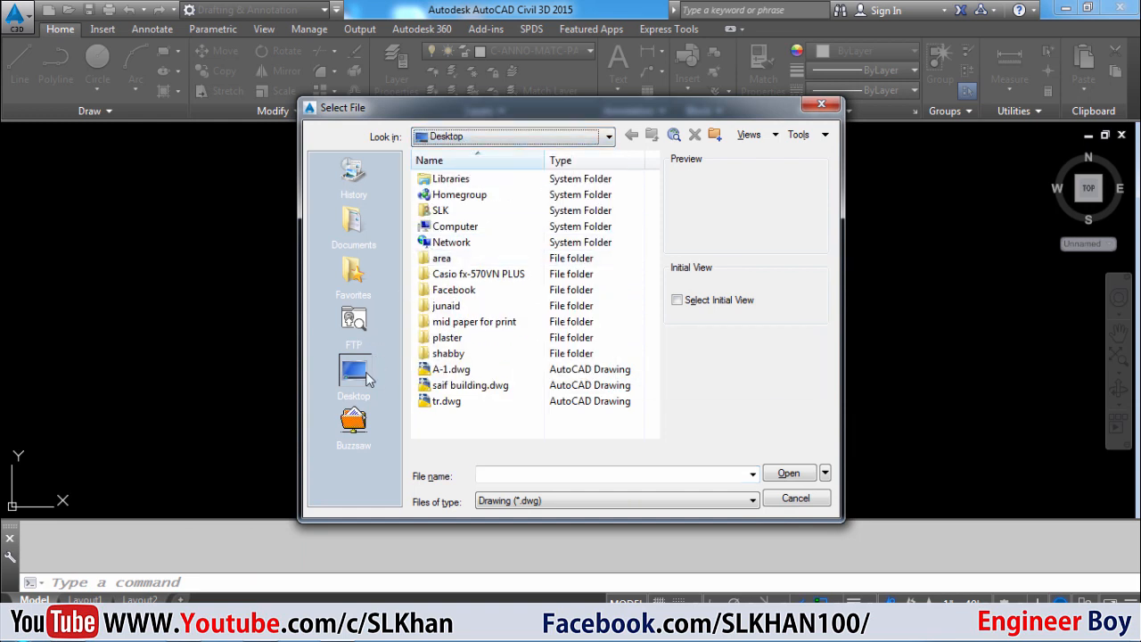
{"action": "left_click", "coordinate": [469, 385]}
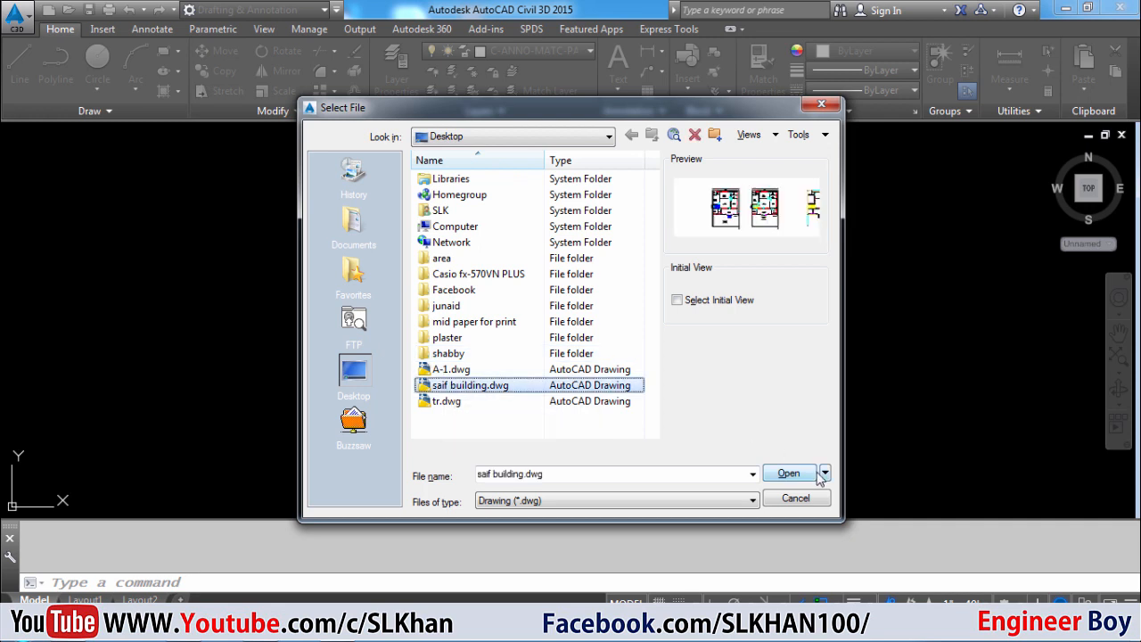
{"action": "left_click", "coordinate": [789, 475]}
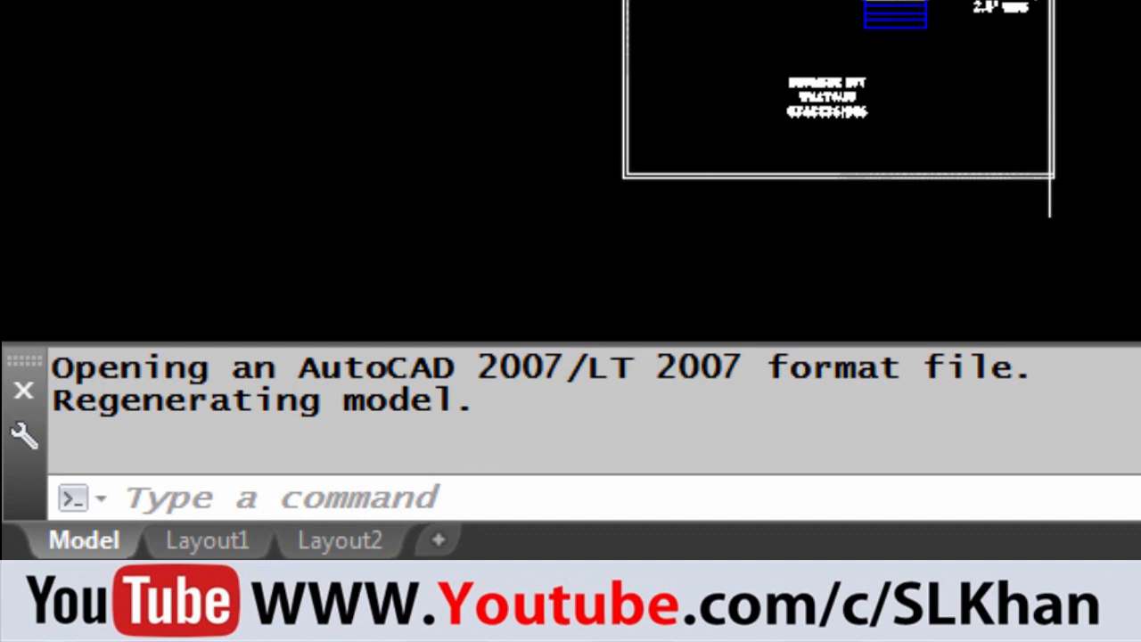
{"action": "left_click", "coordinate": [84, 538]}
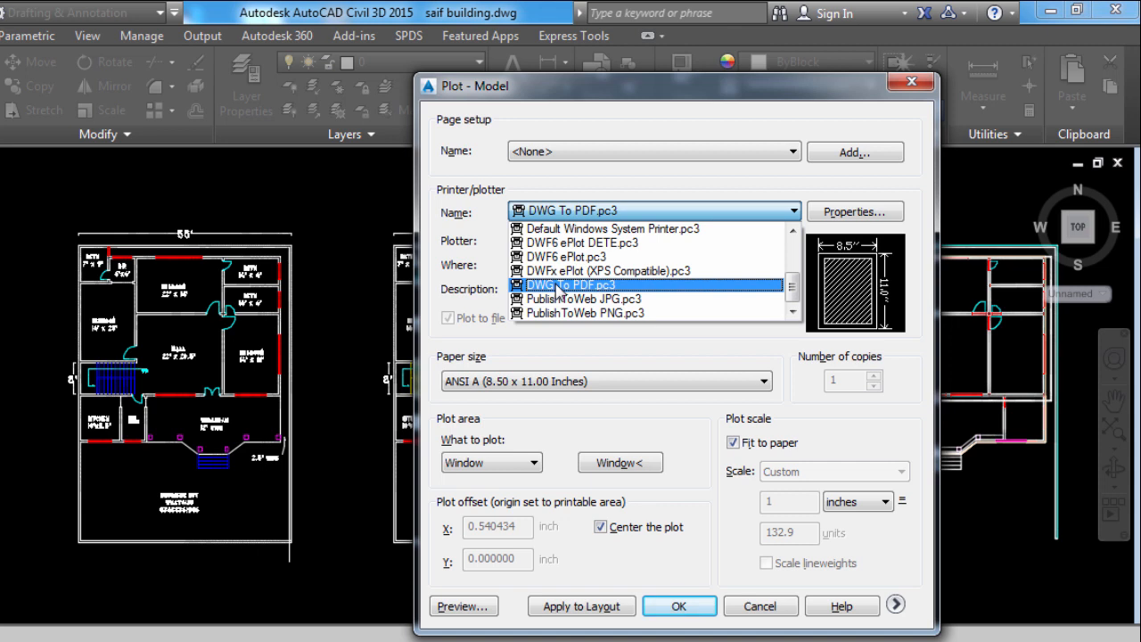
- Choose DWG To PDF.pc3 as the plotter in the Plot dialog
{"action": "left_click", "coordinate": [570, 285]}
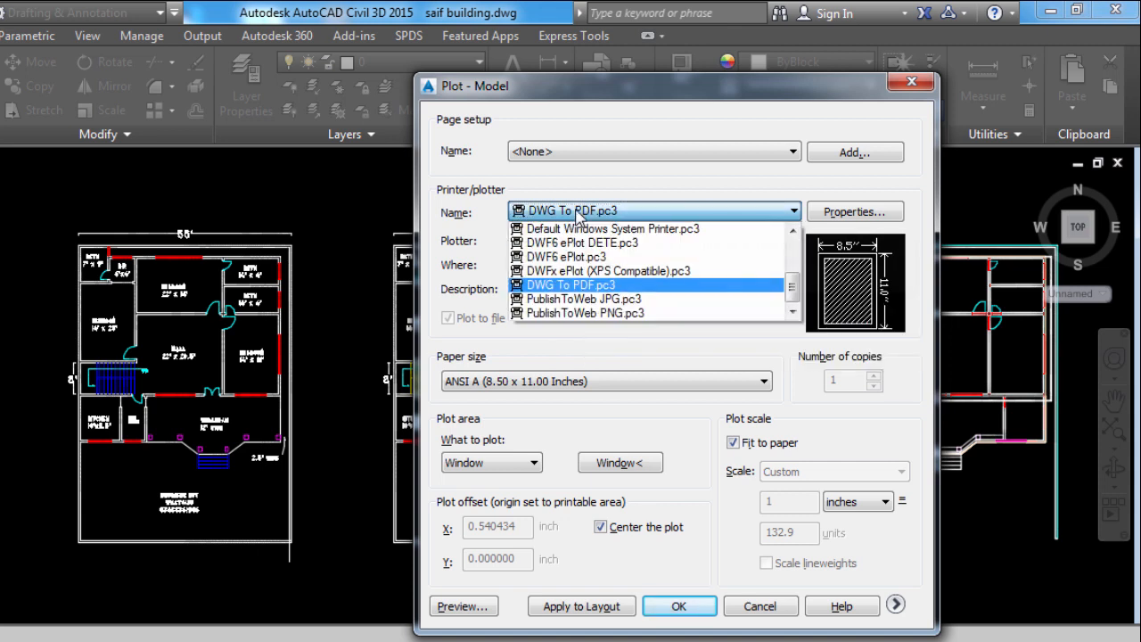
{"action": "mouse_move", "coordinate": [553, 296]}
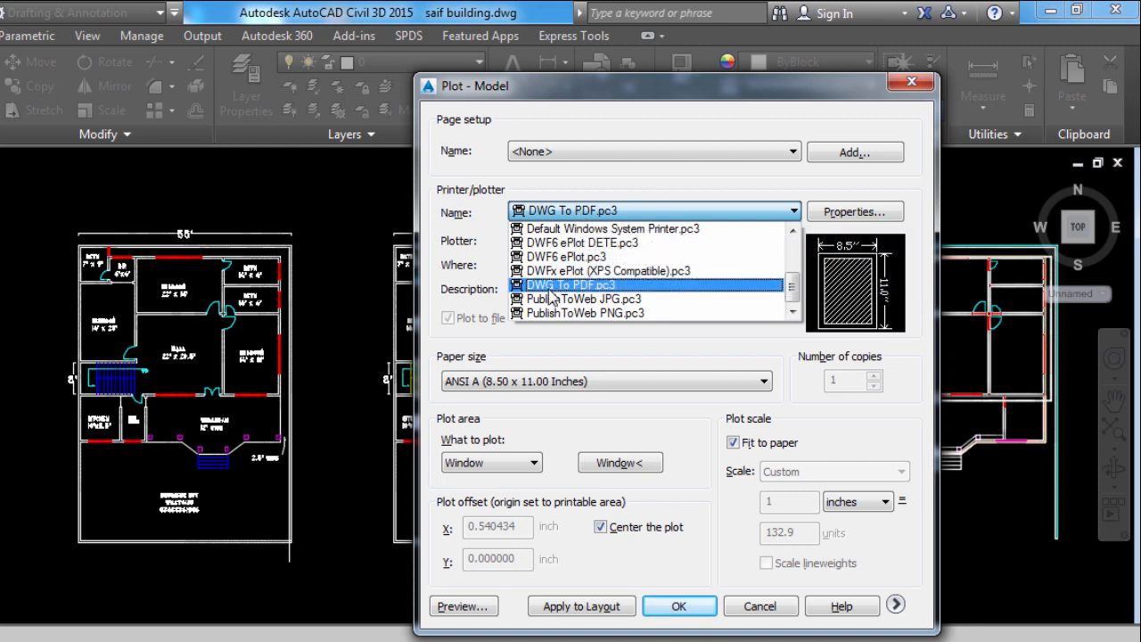
{"action": "left_click", "coordinate": [570, 285]}
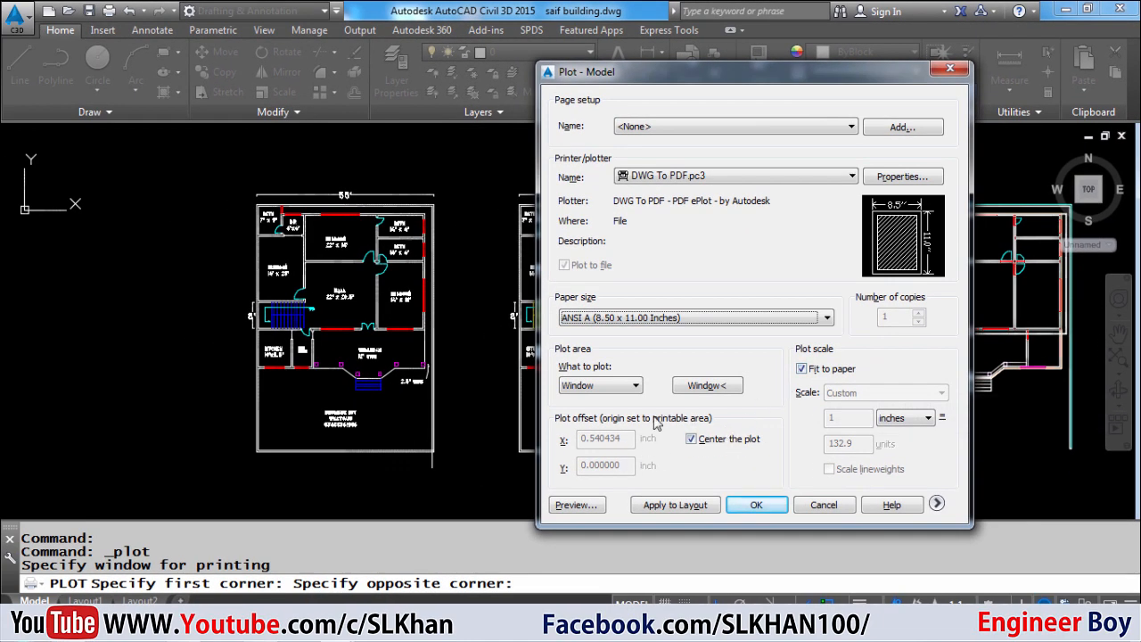
{"action": "mouse_move", "coordinate": [578, 505]}
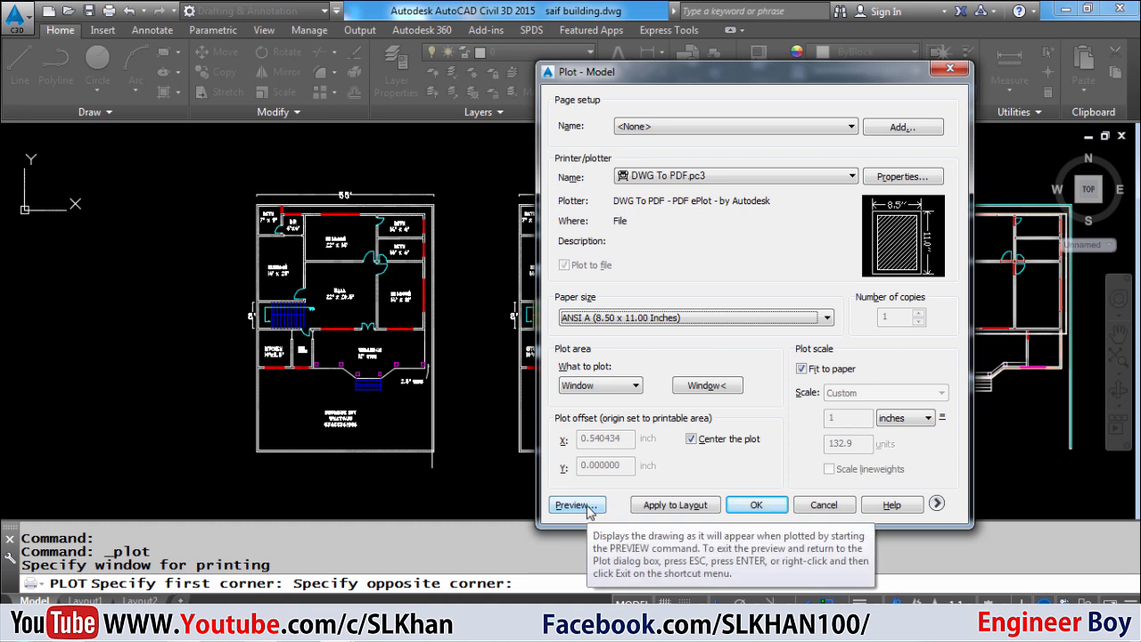
{"action": "left_click", "coordinate": [574, 504]}
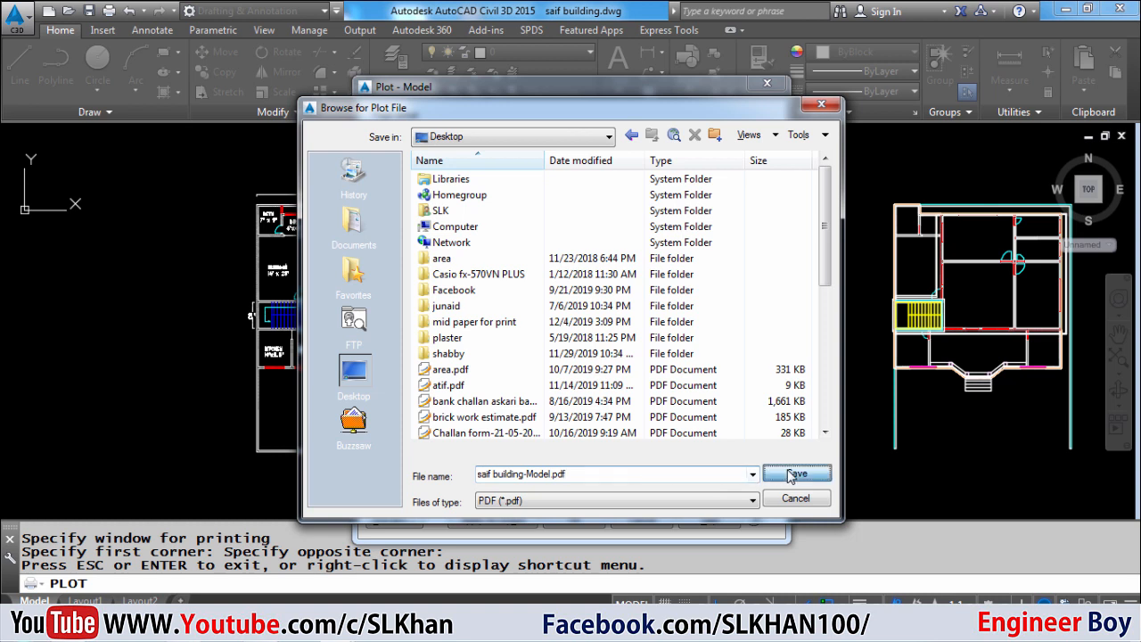
- Save the plot as saif building-Model.pdf on the Desktop
{"action": "left_click", "coordinate": [796, 475]}
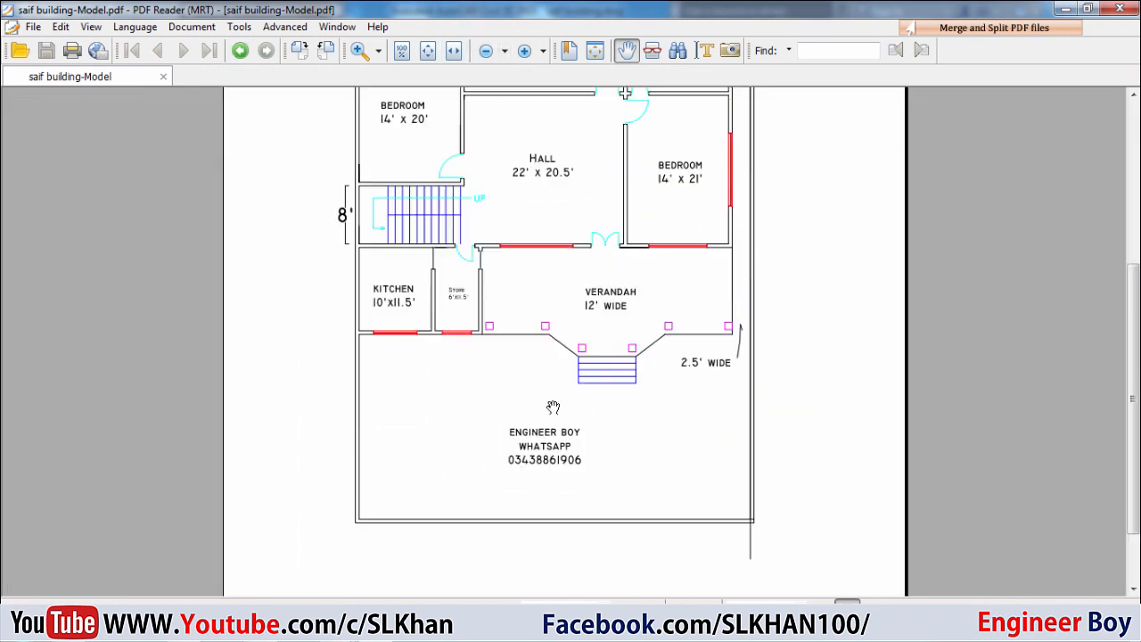
- Scroll down the floor plan PDF to the kitchen, verandah and steps
{"action": "scroll", "scroll_direction": "down", "scroll_amount": 3}
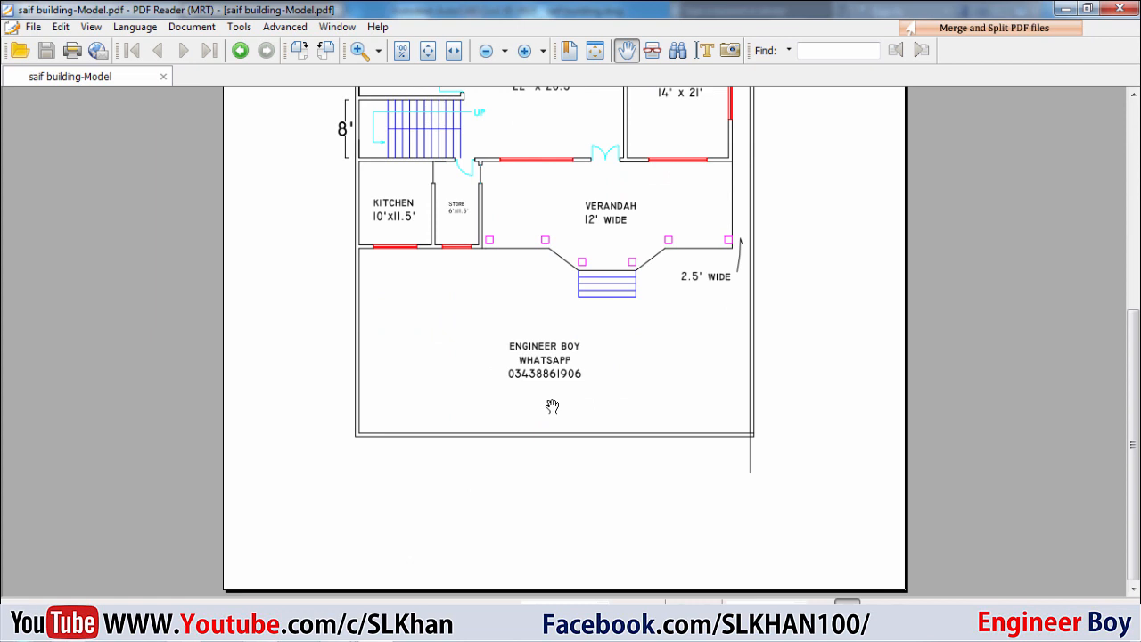